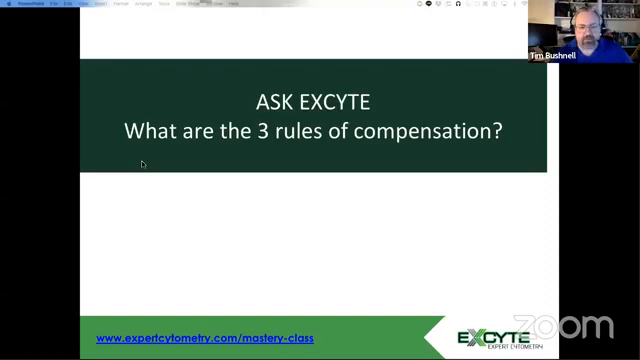
Advance from the '3 rules of compensation' title slide to the Compensation Rule 1 slide.
{"action": "key", "text": "right"}
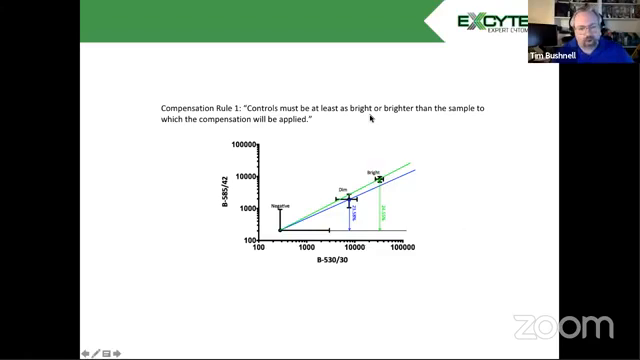
Advance to the slide on signals being on-scale and within the detector's linear range.
{"action": "key", "text": "right"}
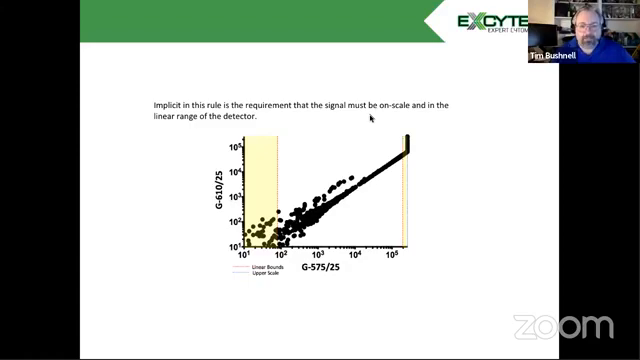
Advance to the slide comparing single-stained cells with antibody capture beads.
{"action": "key", "text": "right"}
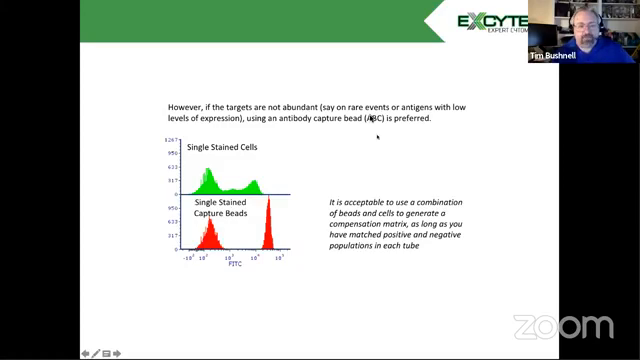
{"action": "key", "text": "Right"}
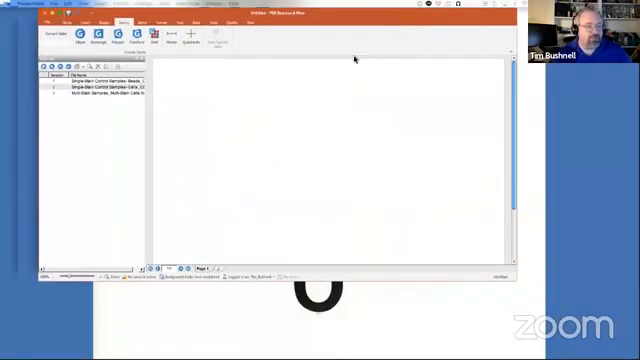
{"action": "mouse_move", "coordinate": [135, 116]}
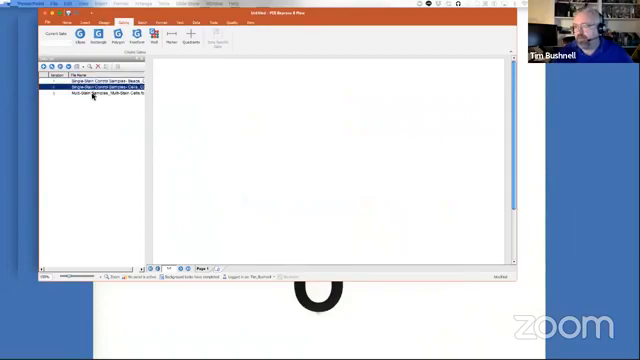
Place bead control dot plots on the layout and gate the bead populations.
{"action": "left_click", "coordinate": [85, 100]}
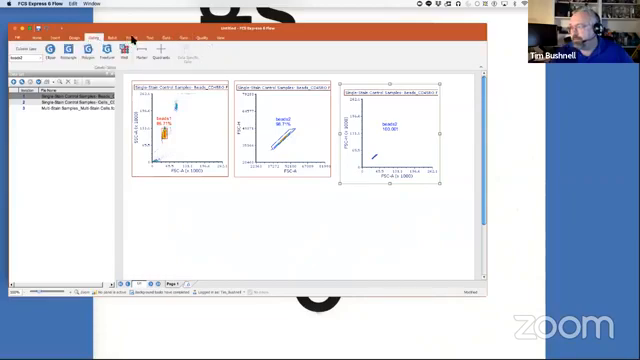
{"action": "left_click", "coordinate": [113, 35]}
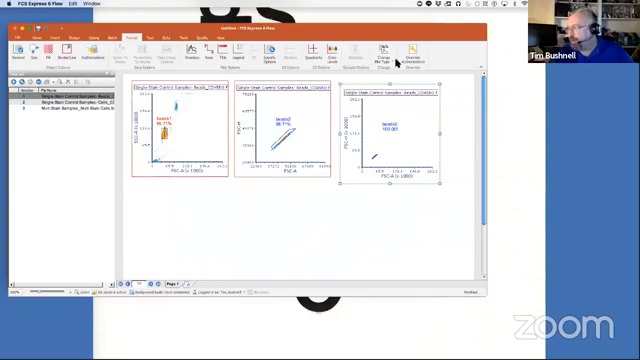
Choose Change Plot Type for the third bead plot.
{"action": "left_click", "coordinate": [385, 53]}
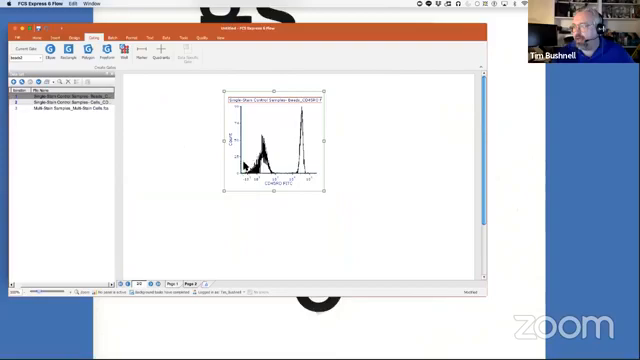
Add the gated Cells sample as an overlay on the bead FITC histogram.
{"action": "right_click", "coordinate": [280, 150]}
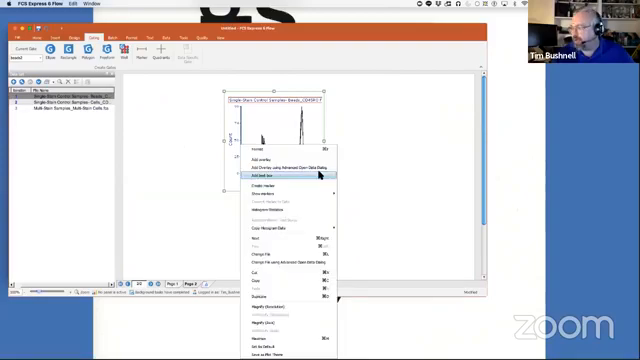
{"action": "left_click", "coordinate": [274, 176]}
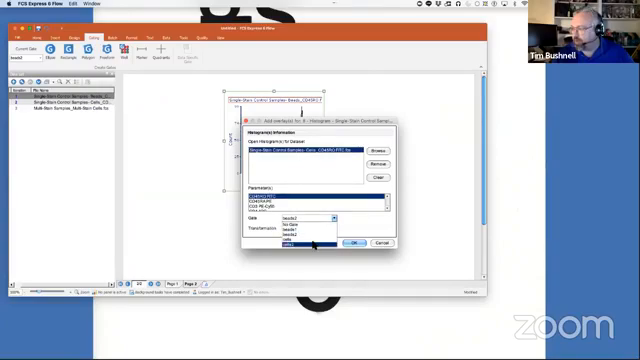
{"action": "left_click", "coordinate": [354, 242]}
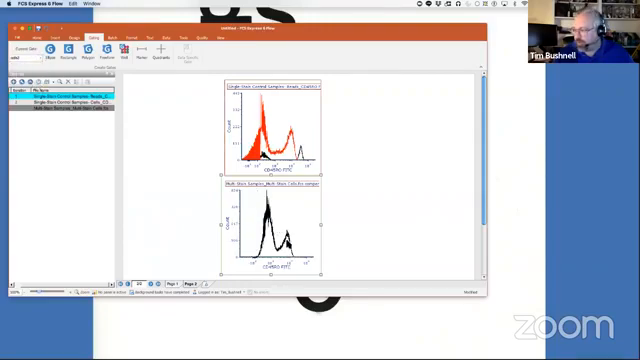
{"action": "mouse_move", "coordinate": [285, 254]}
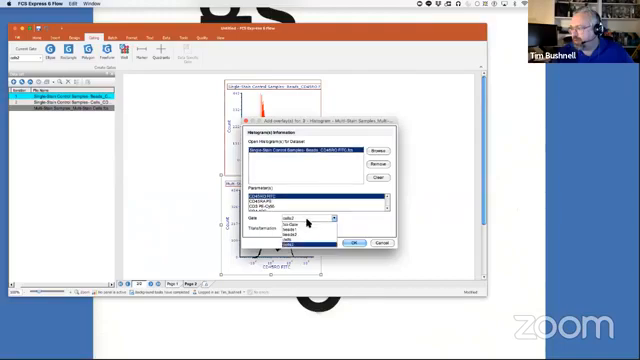
Pick the gate for the bead overlay on the multi-stain FITC histogram.
{"action": "left_click", "coordinate": [353, 242]}
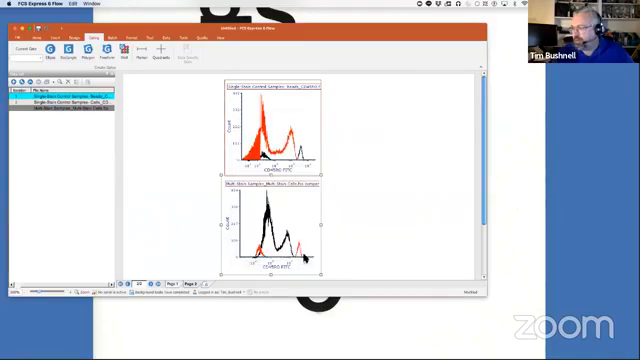